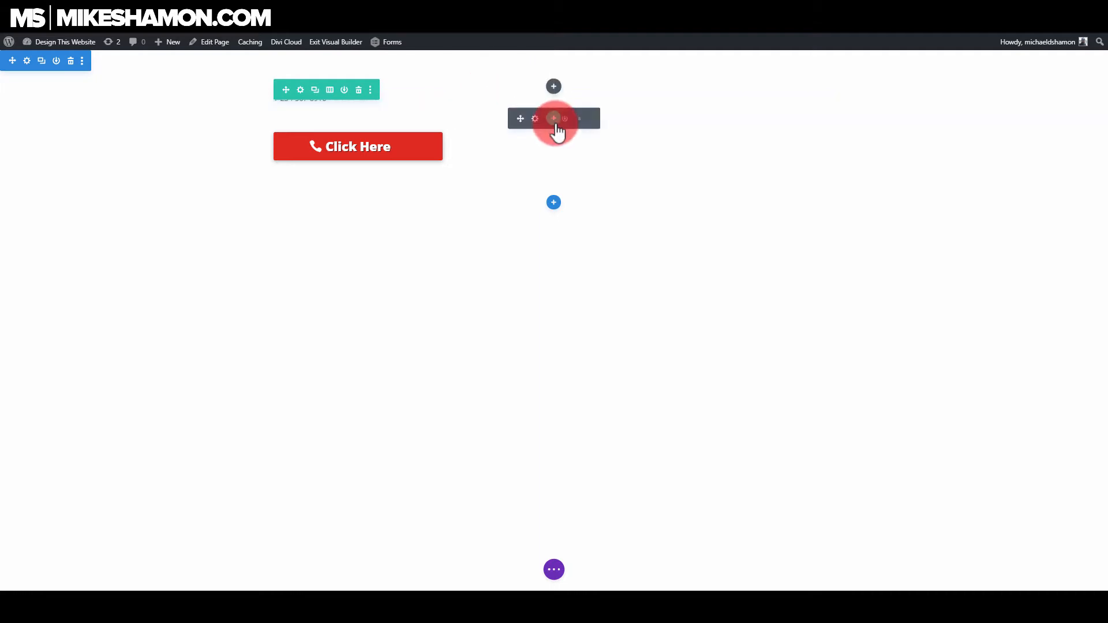
click(535, 119)
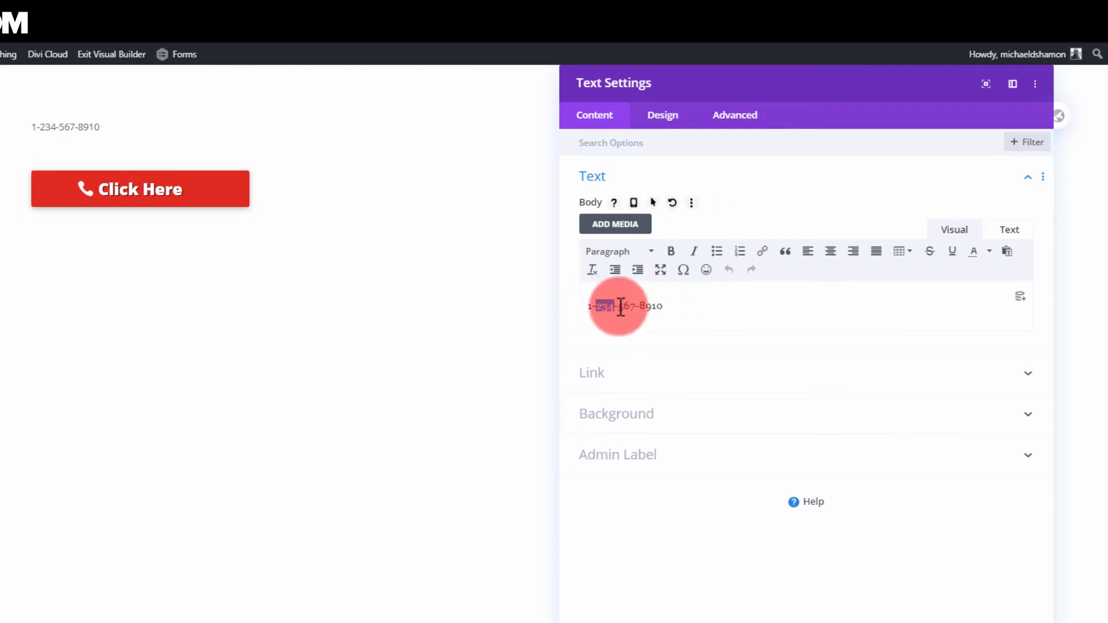
drag(613, 305, 657, 305)
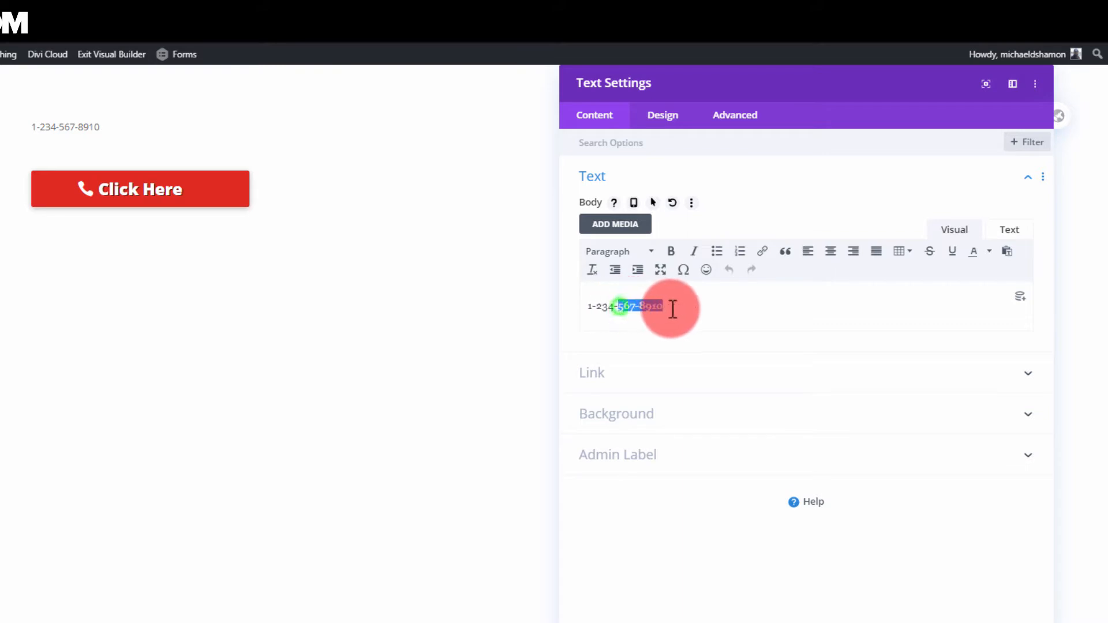
click(1008, 229)
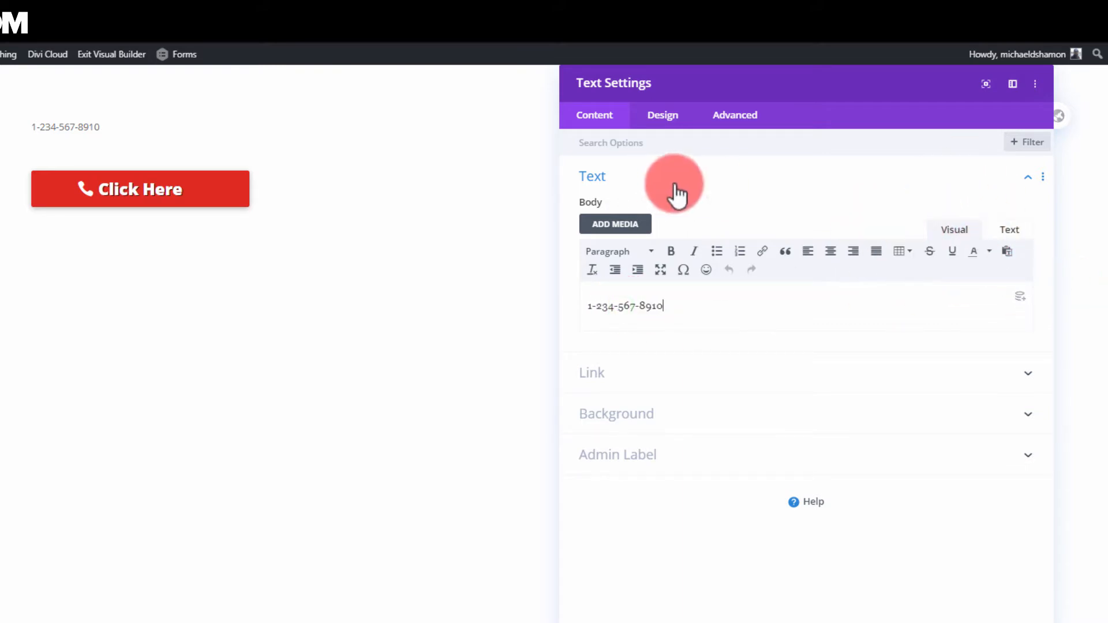
click(1008, 229)
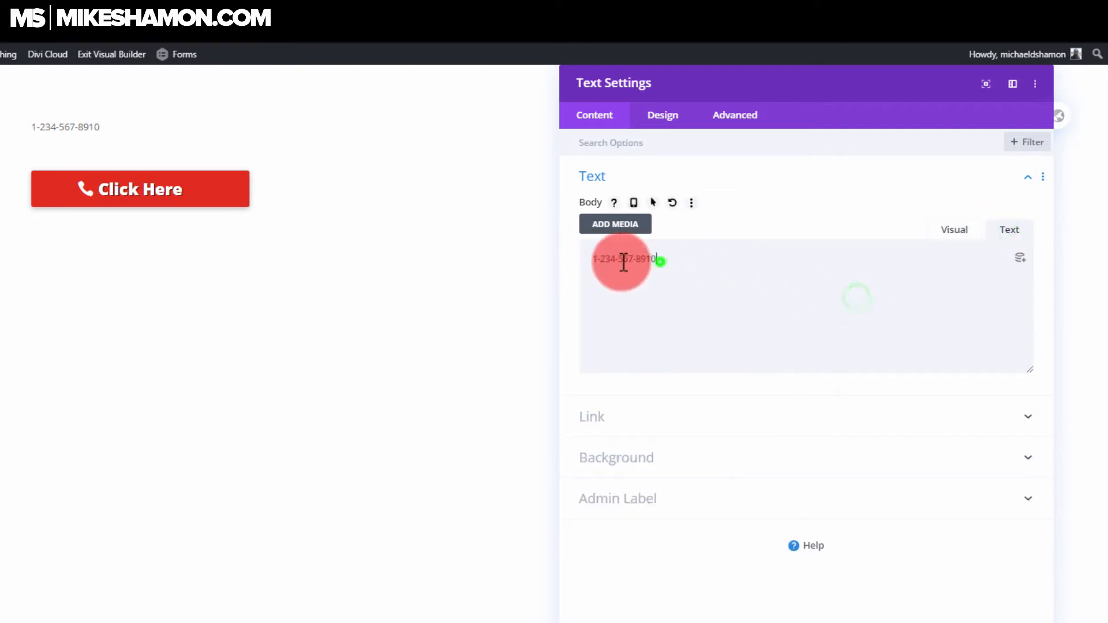
Return to the Visual editor and open the insert-link dialog for the selected number
click(954, 229)
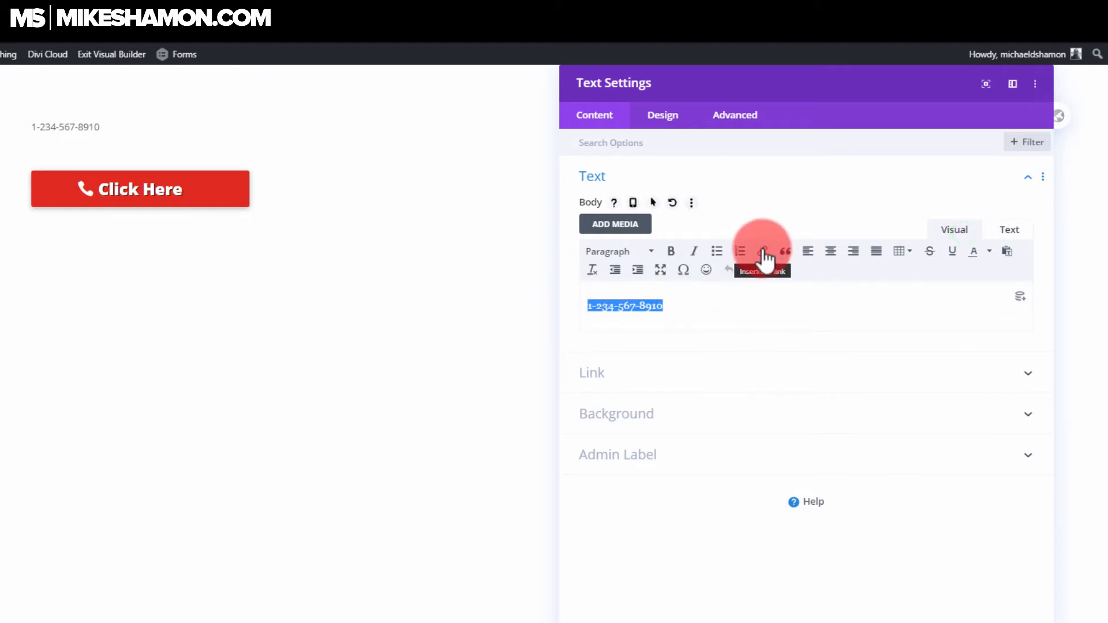
click(762, 251)
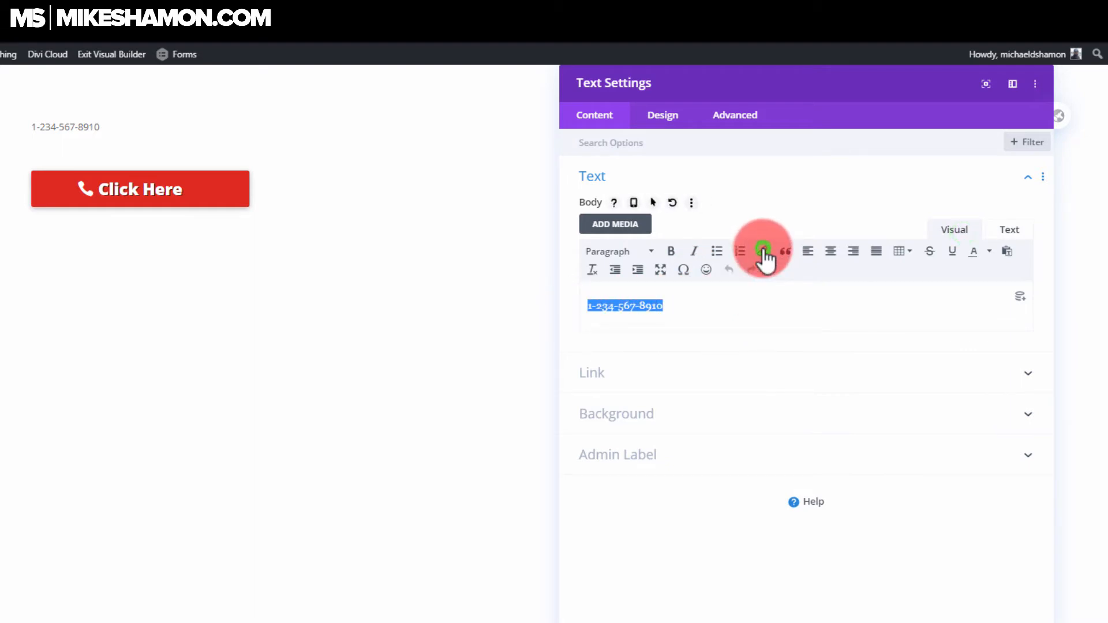
click(761, 251)
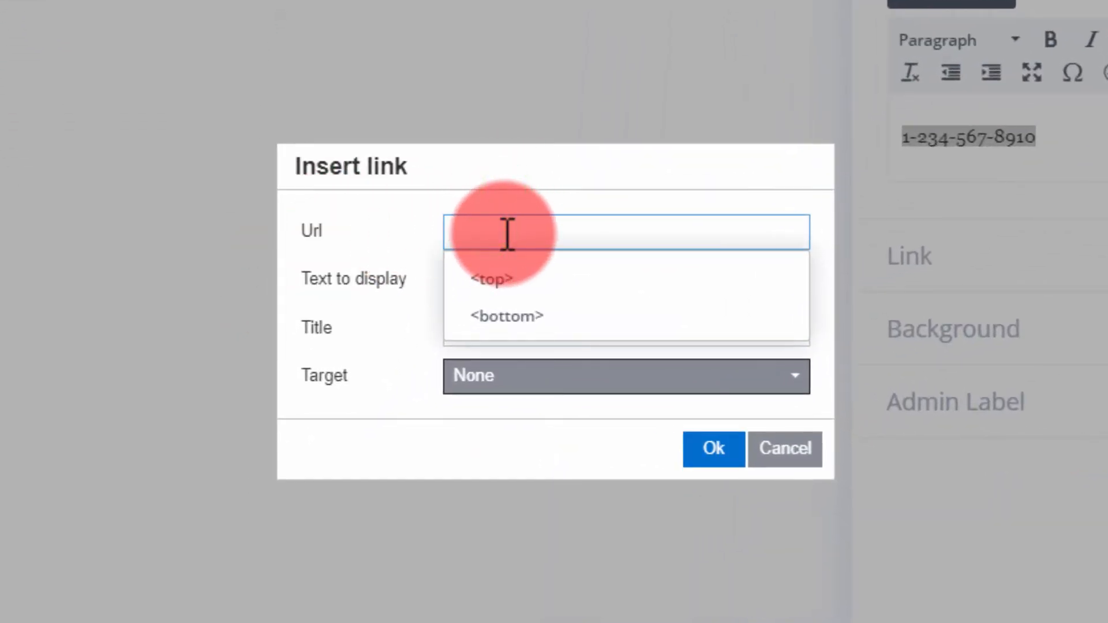
text(tel:)
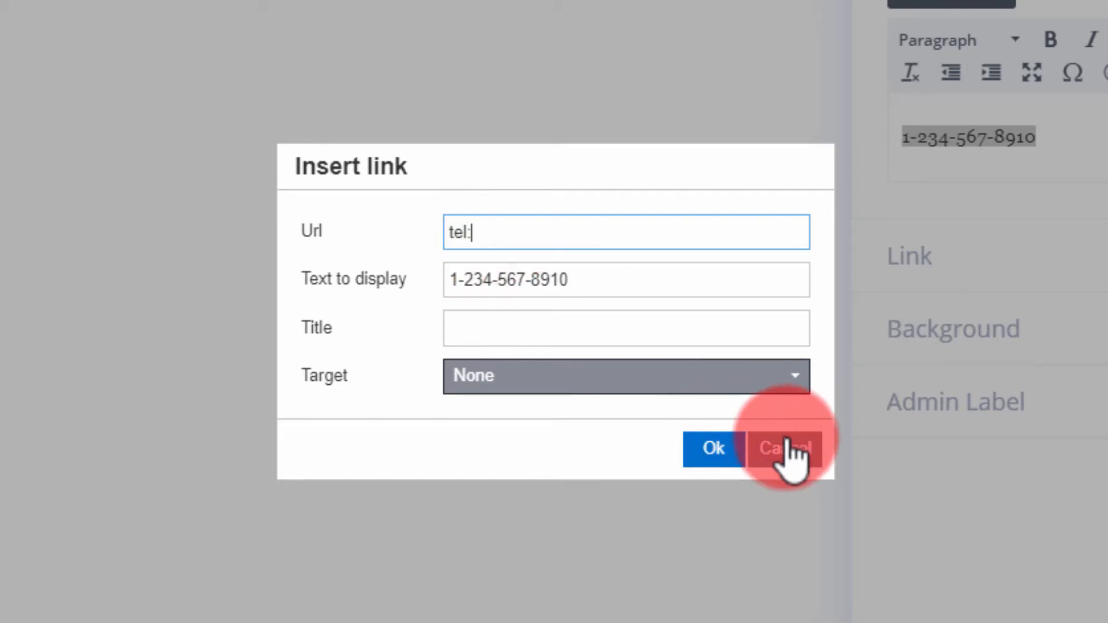
click(784, 447)
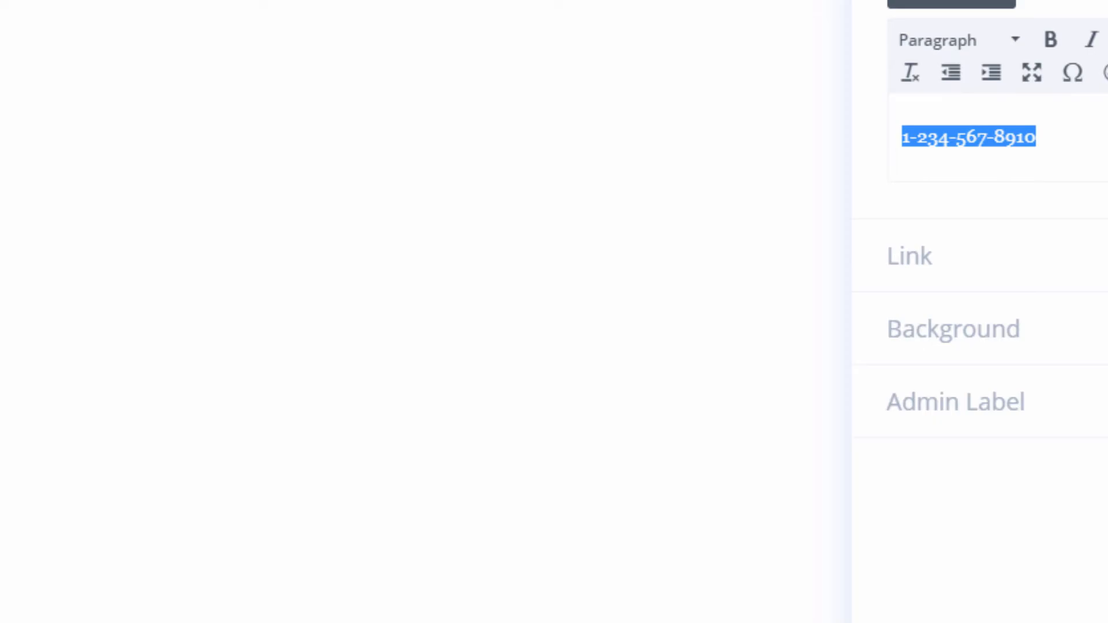
text(tel:1-234-567-8910)
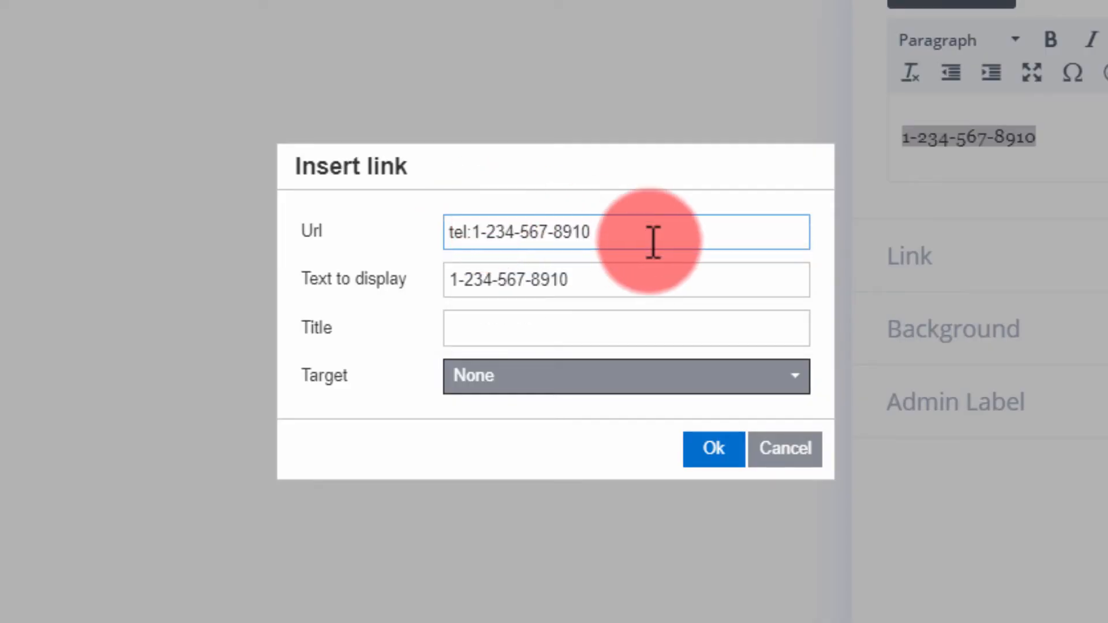
click(712, 449)
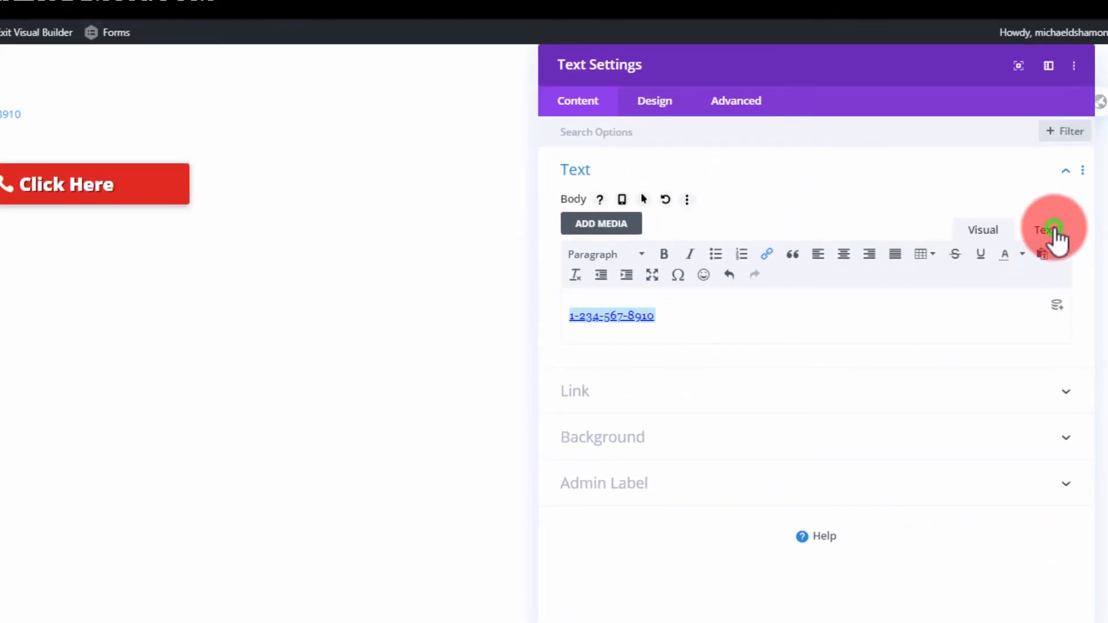
Check the tel: href in the HTML view, then save the text module
click(1044, 230)
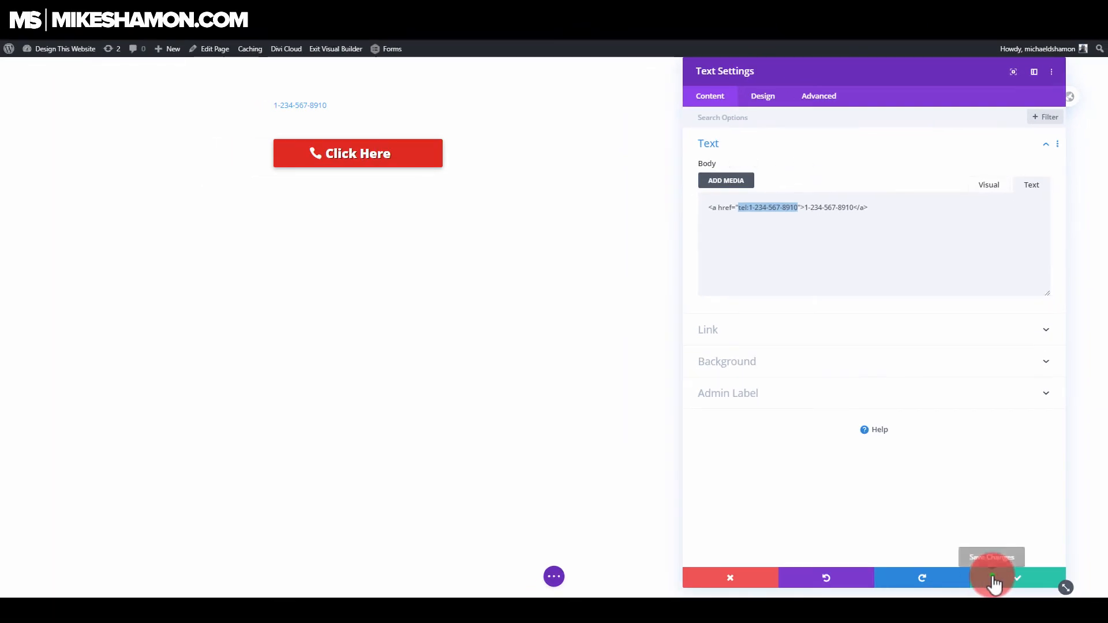
click(1016, 578)
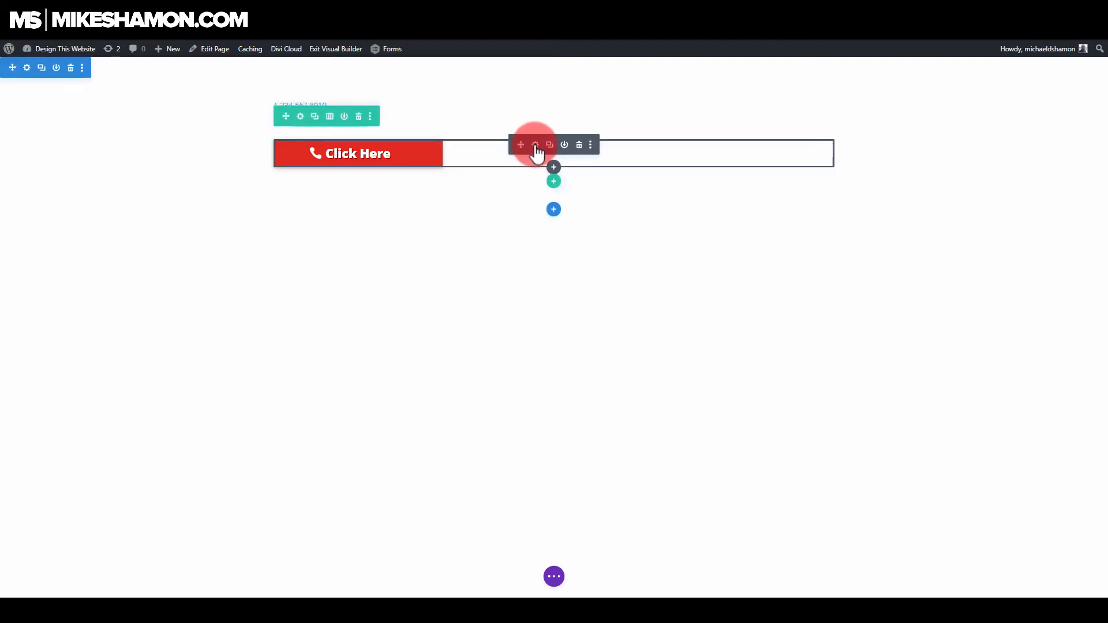
Open the Click Here button's settings and expand its Link options
click(535, 145)
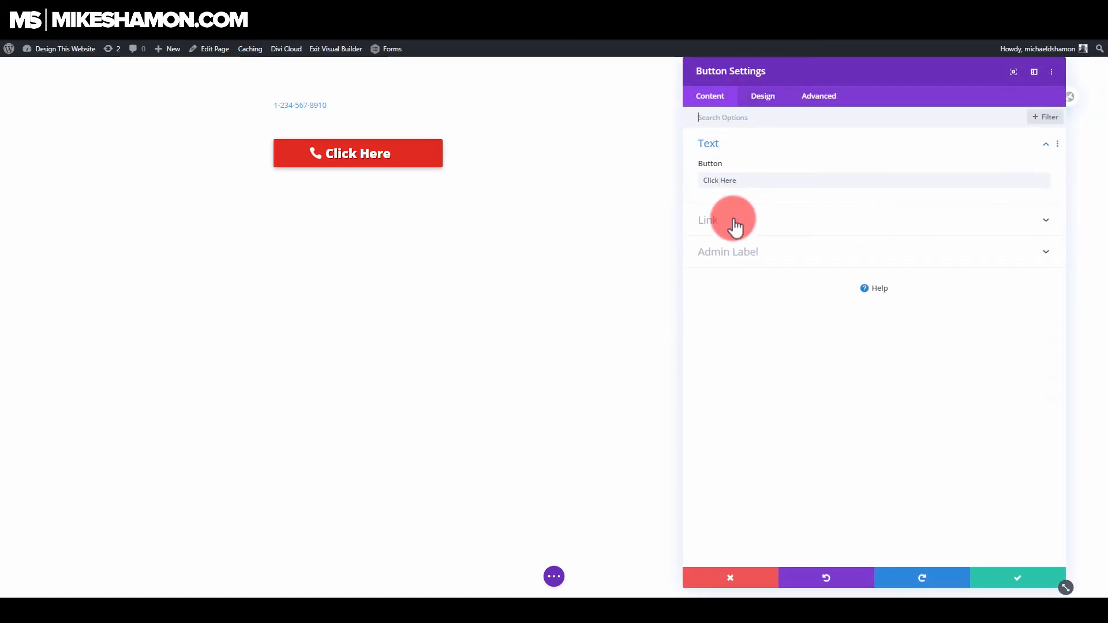
click(708, 220)
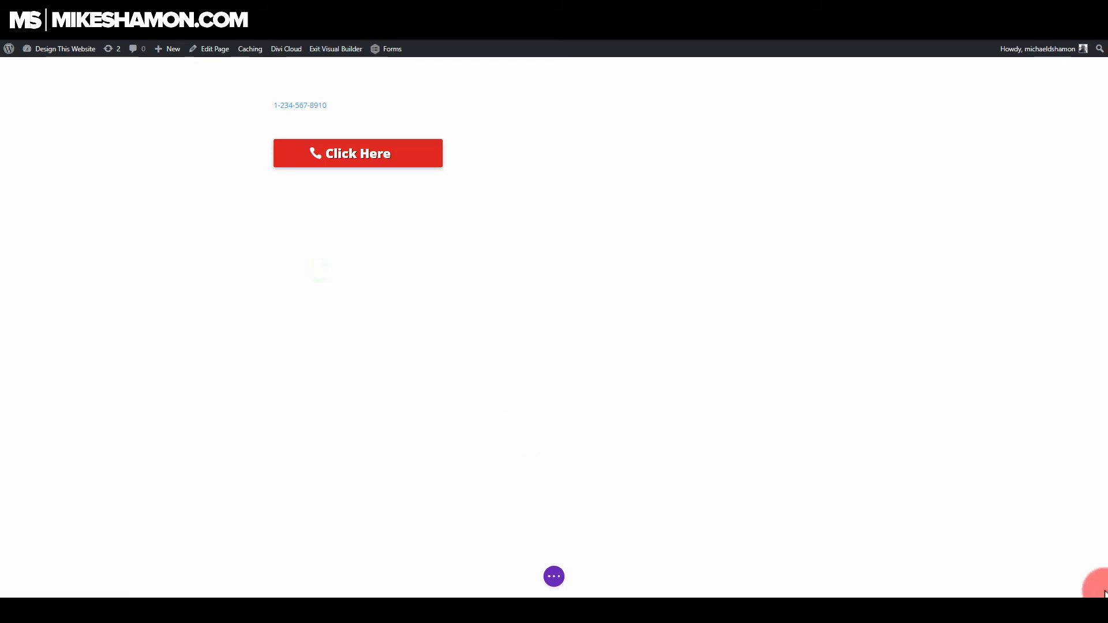
Exit to the live page and try the Click Here button
click(357, 153)
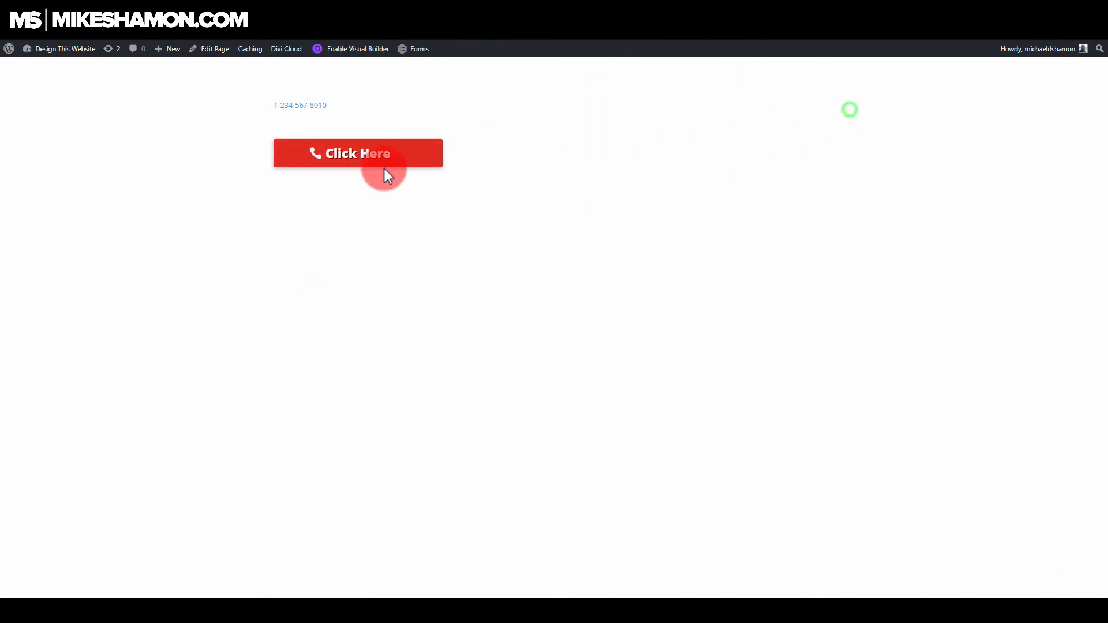
click(300, 105)
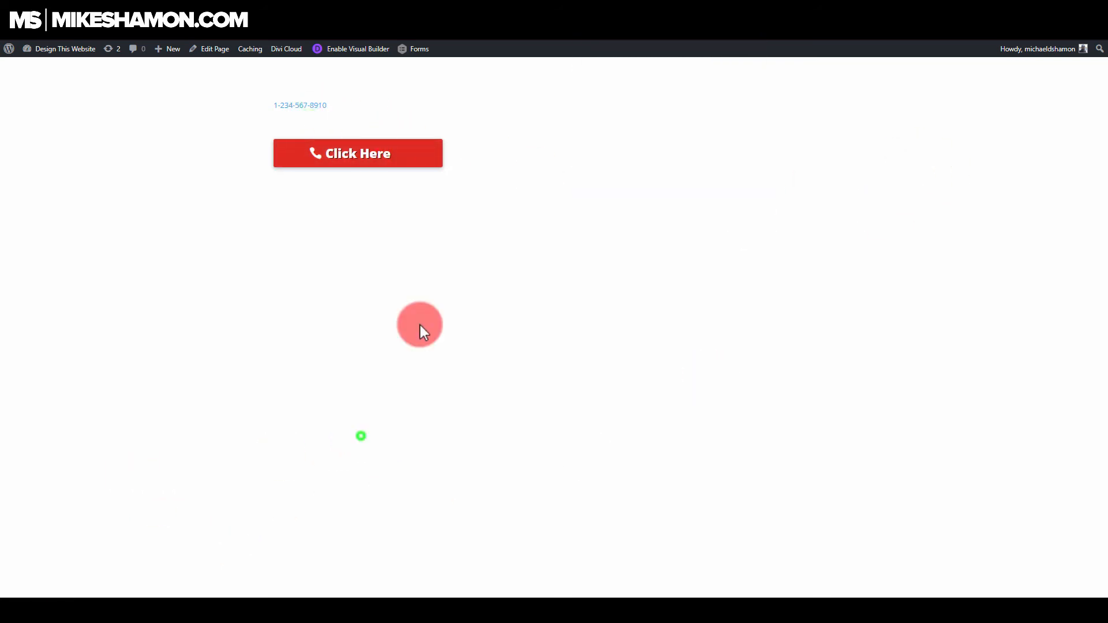
mouse_move(514, 369)
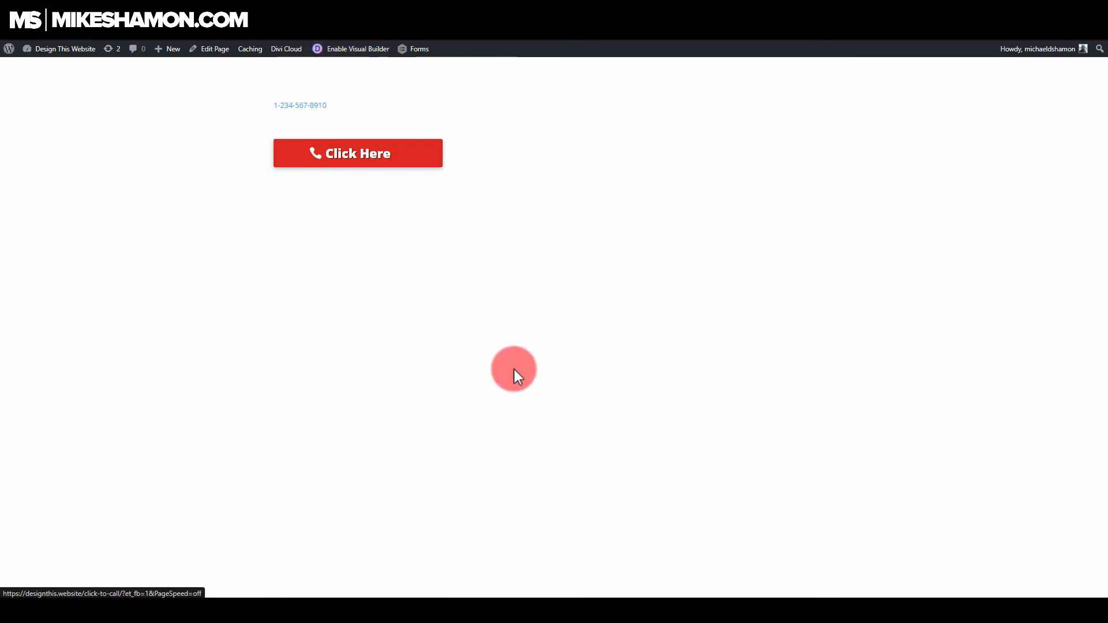
Preview the page as an iPhone X and tap Click Here to trigger a call prompt
key(F12)
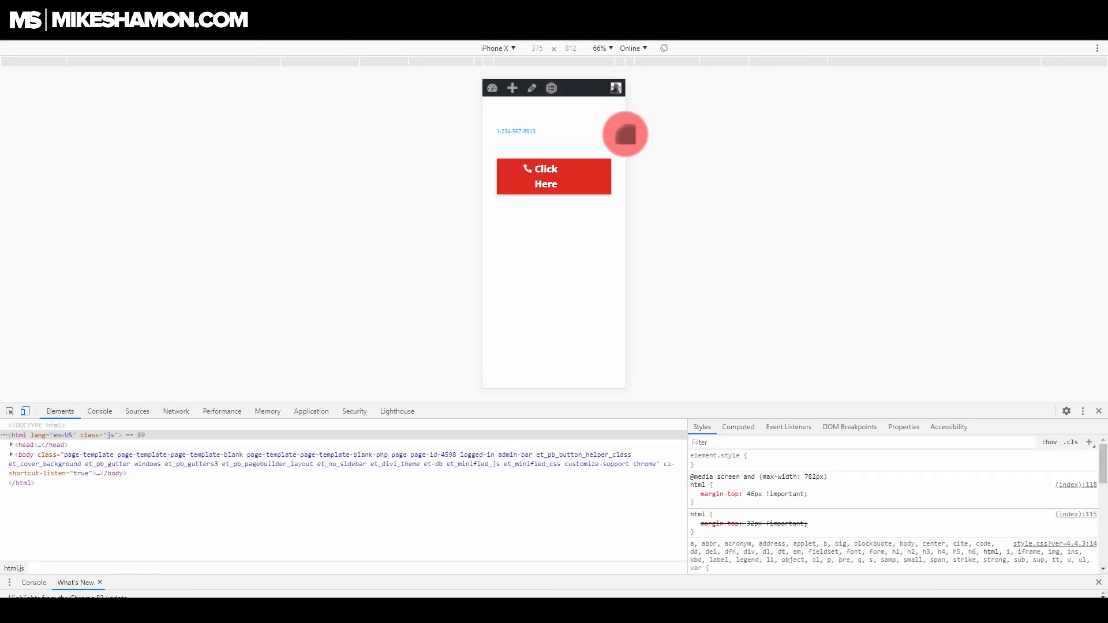
mouse_move(523, 133)
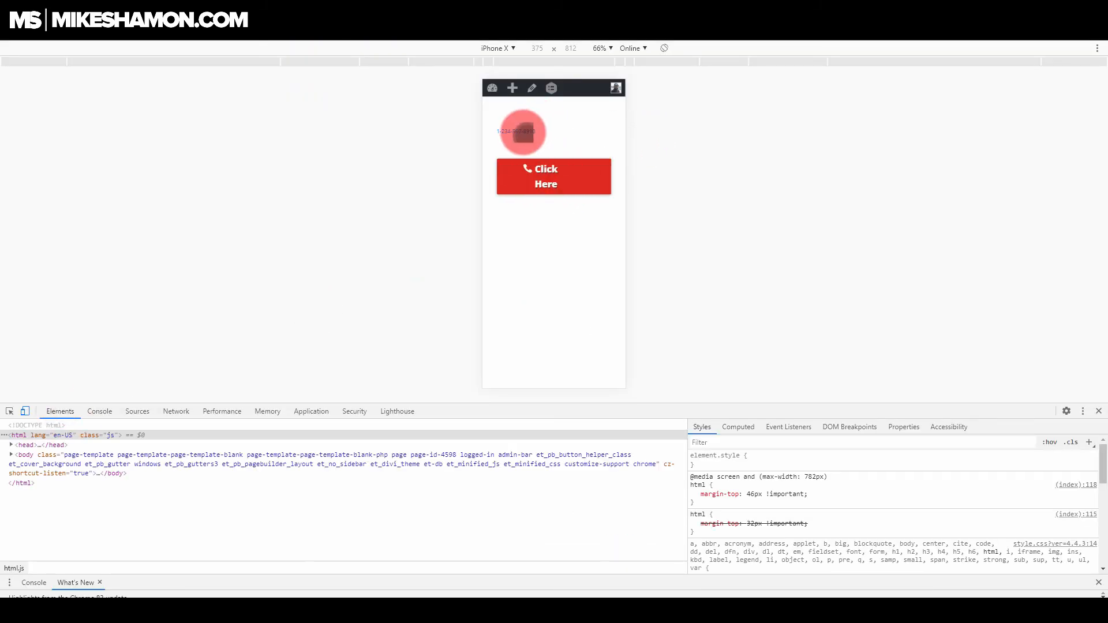
click(554, 176)
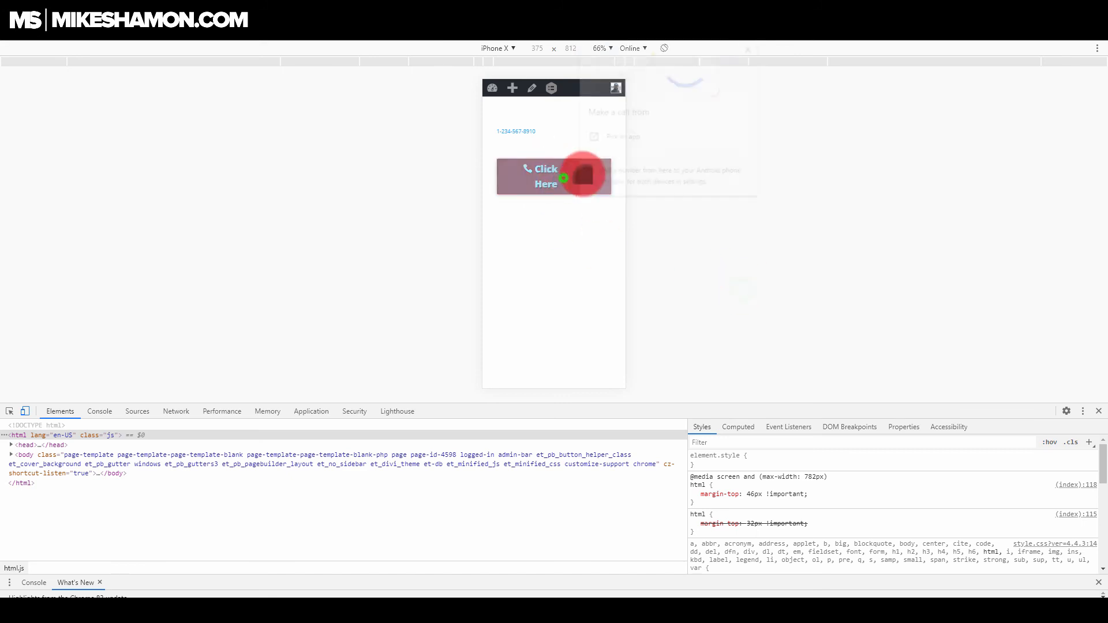